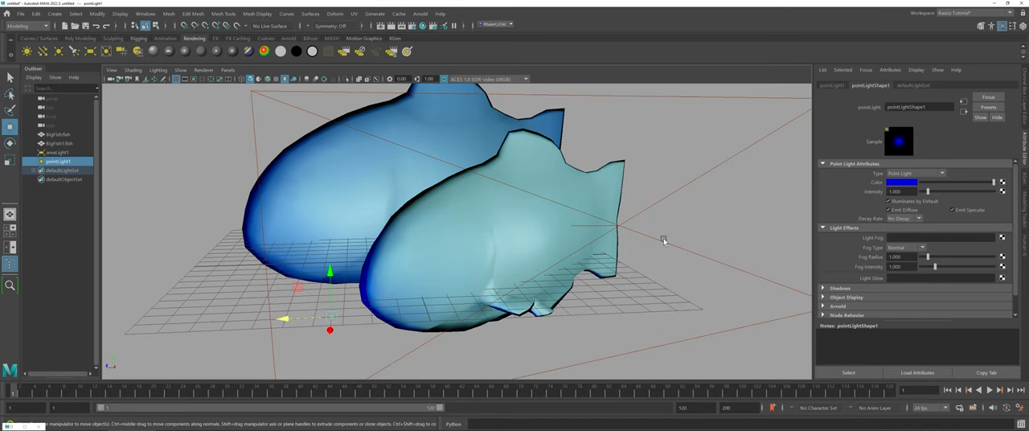
pyautogui.moveTo(659, 240)
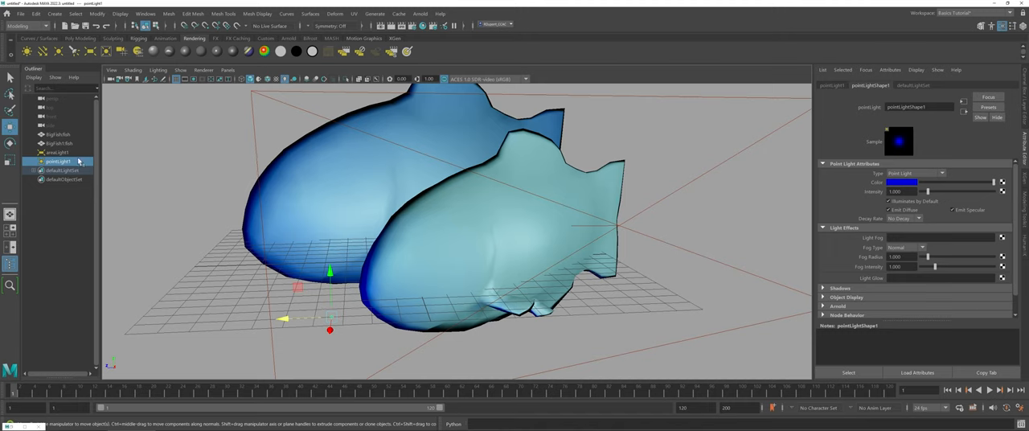
pyautogui.moveTo(386, 177)
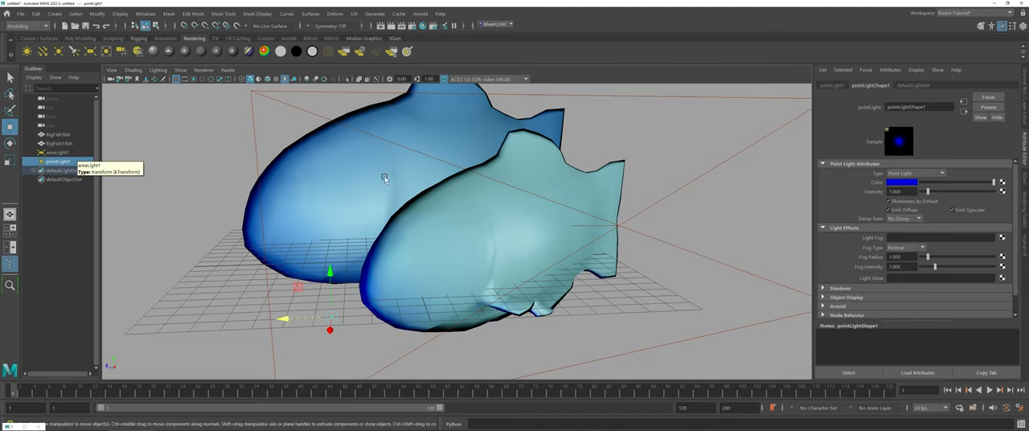
pyautogui.moveTo(852, 98)
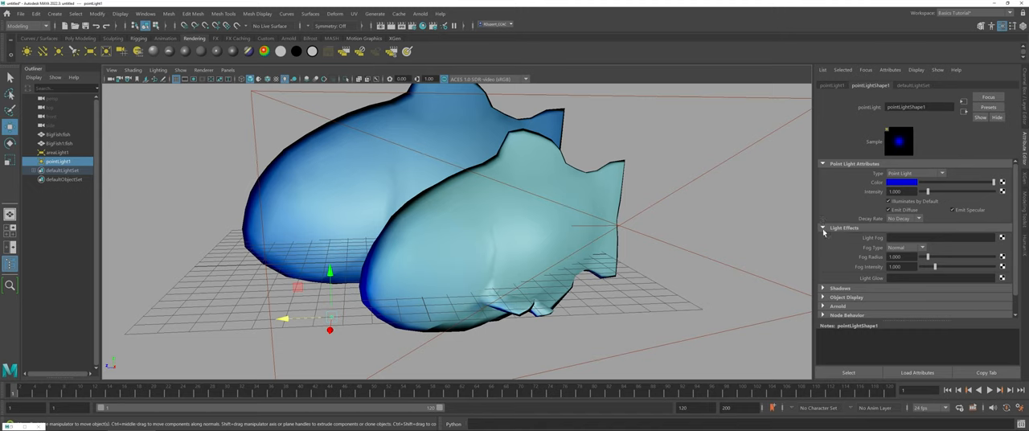
pyautogui.moveTo(835, 234)
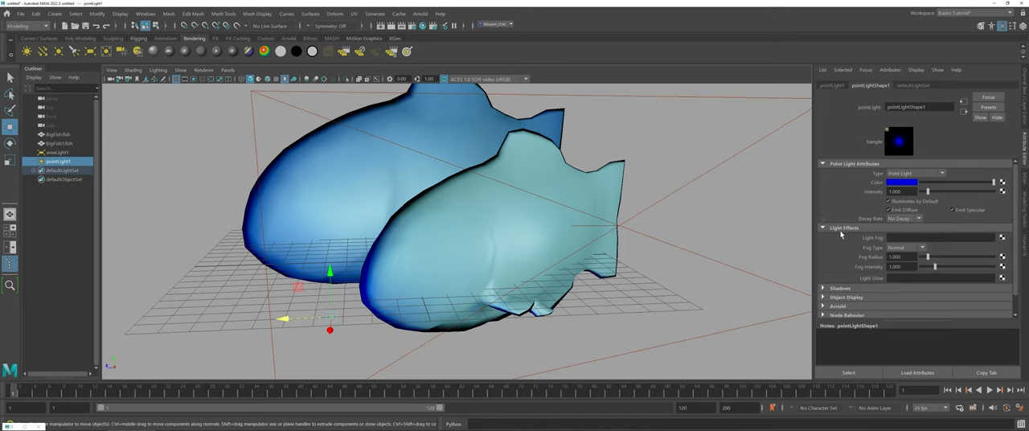
pyautogui.moveTo(878, 287)
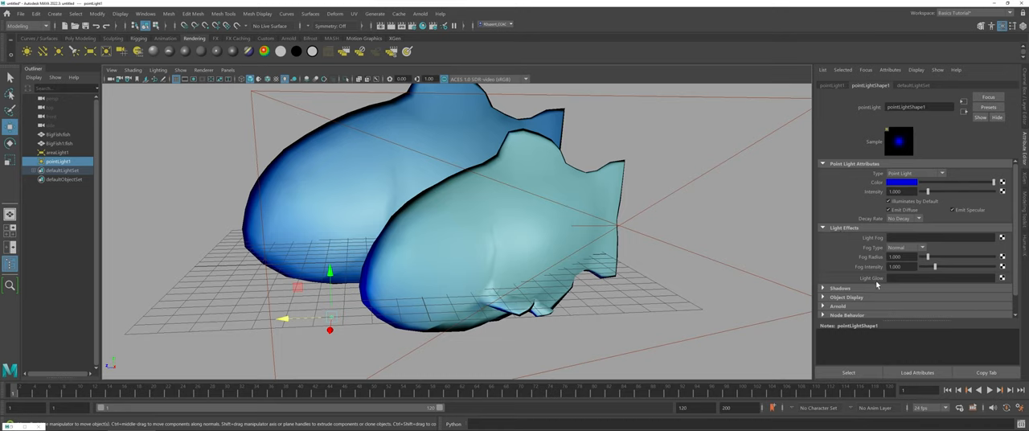
pyautogui.moveTo(868, 276)
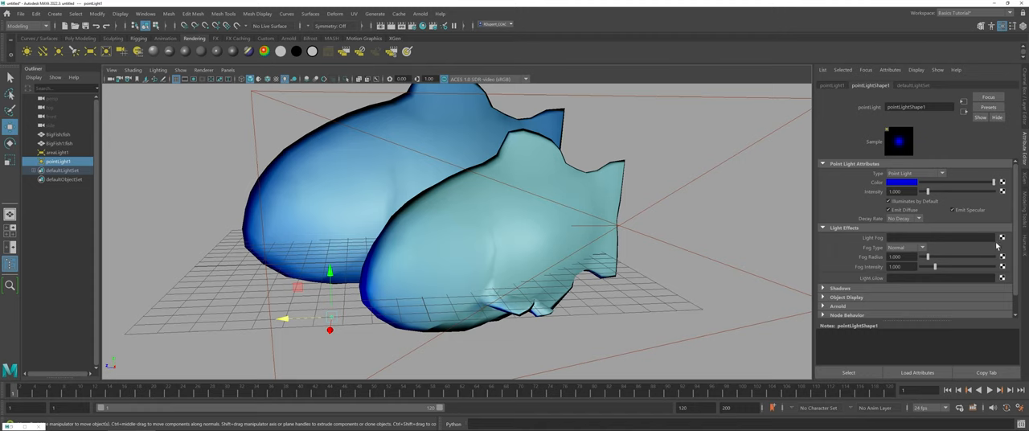
pyautogui.moveTo(1000, 244)
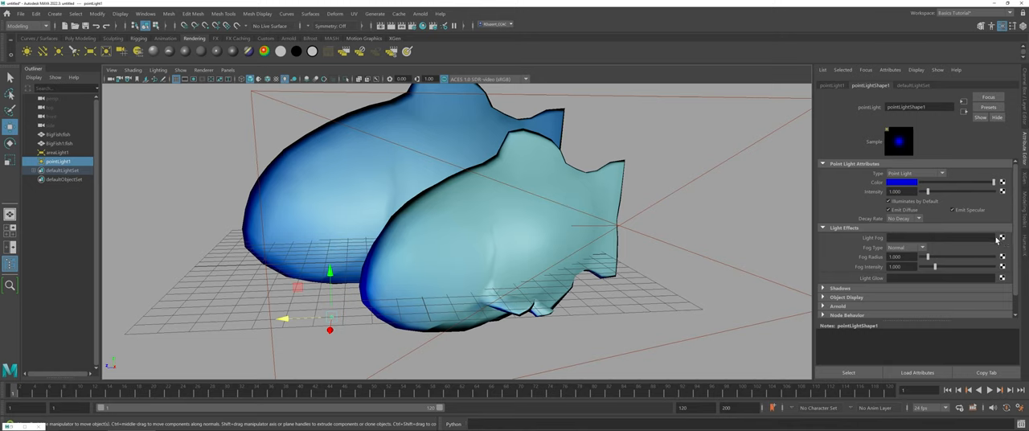
# Step: Add lightFog1 to the point light and set its Matte Opacity Mode to Opacity Gain
pyautogui.click(1000, 238)
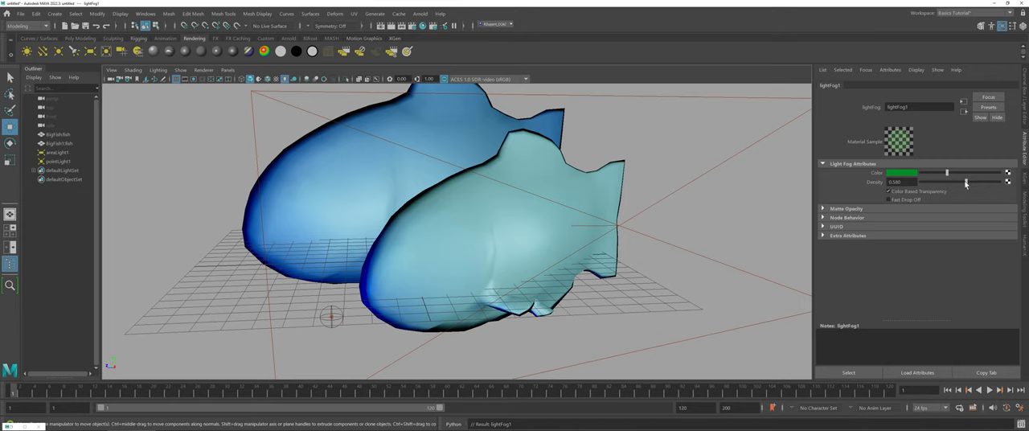
pyautogui.click(824, 209)
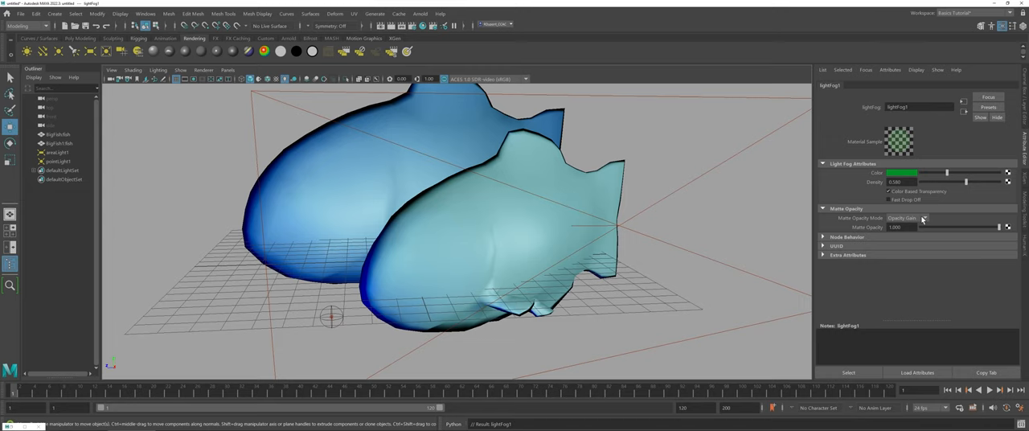
pyautogui.click(907, 218)
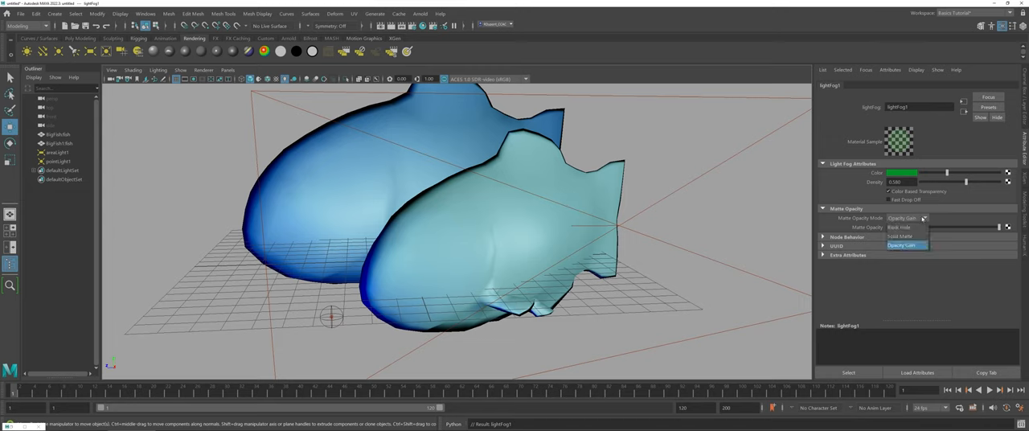
pyautogui.click(902, 244)
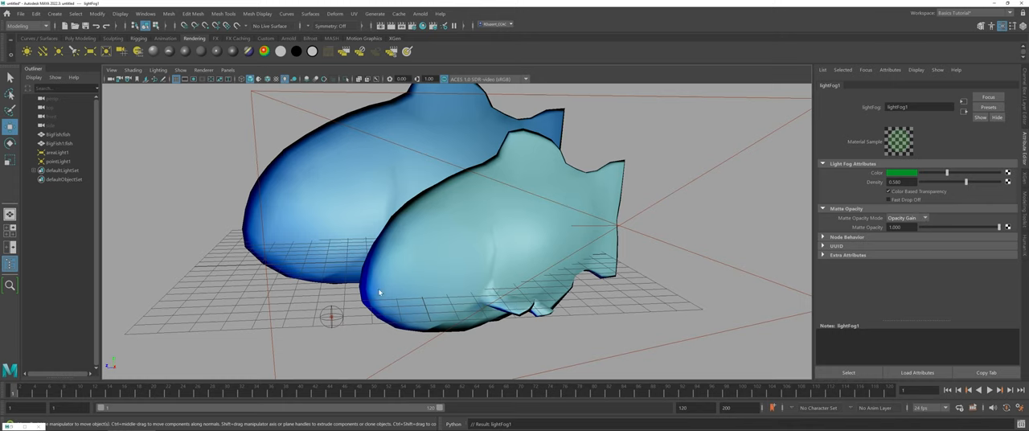
# Step: Reselect pointLight1 to confirm lightFog1 is linked under Light Effects
pyautogui.click(58, 161)
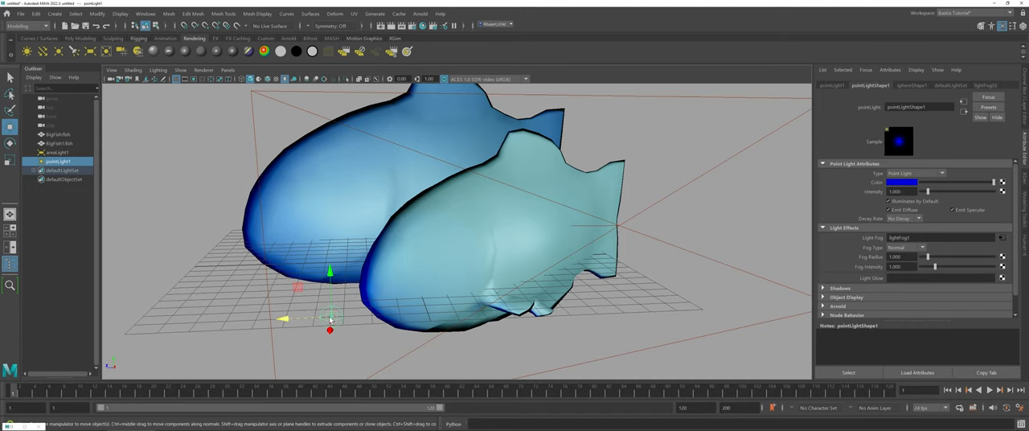
pyautogui.moveTo(261, 259)
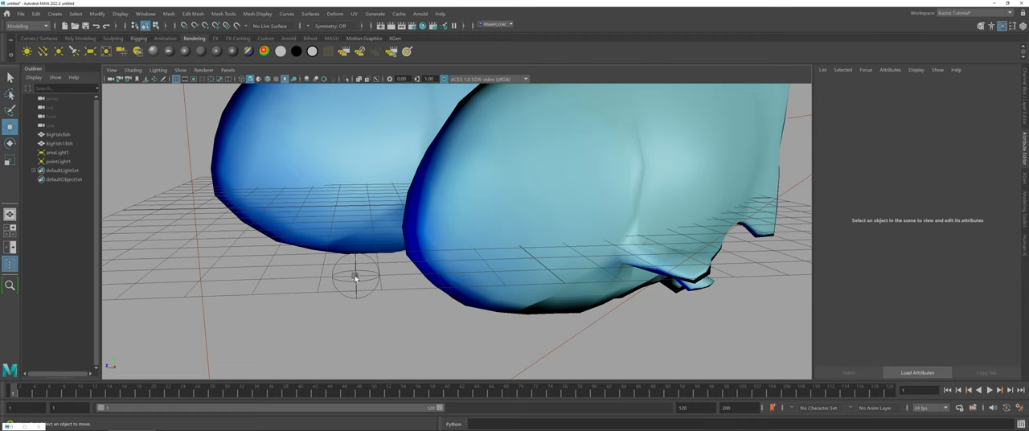
pyautogui.click(58, 161)
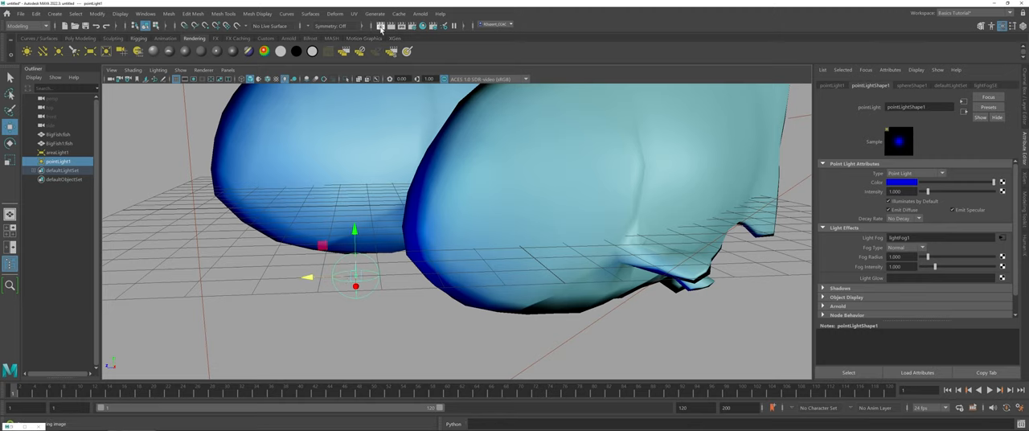
# Step: Render the current frame to preview the blue-lit fish in Render View
pyautogui.click(377, 113)
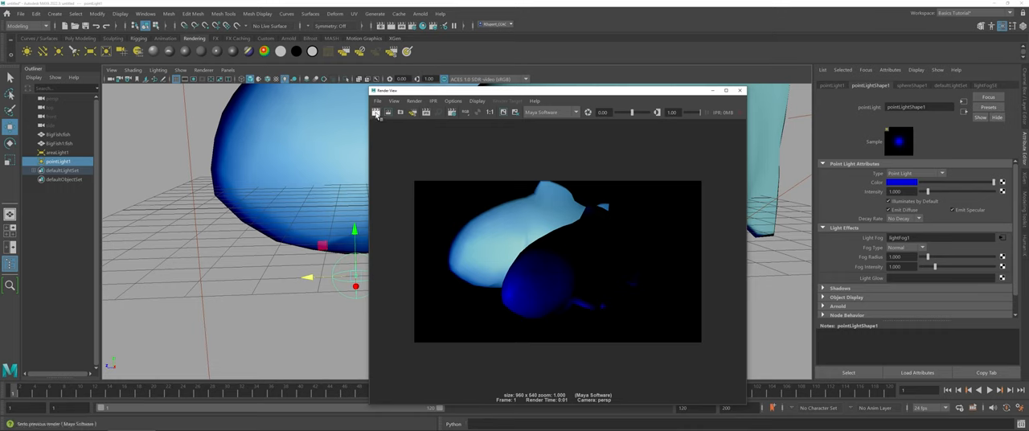
pyautogui.click(375, 112)
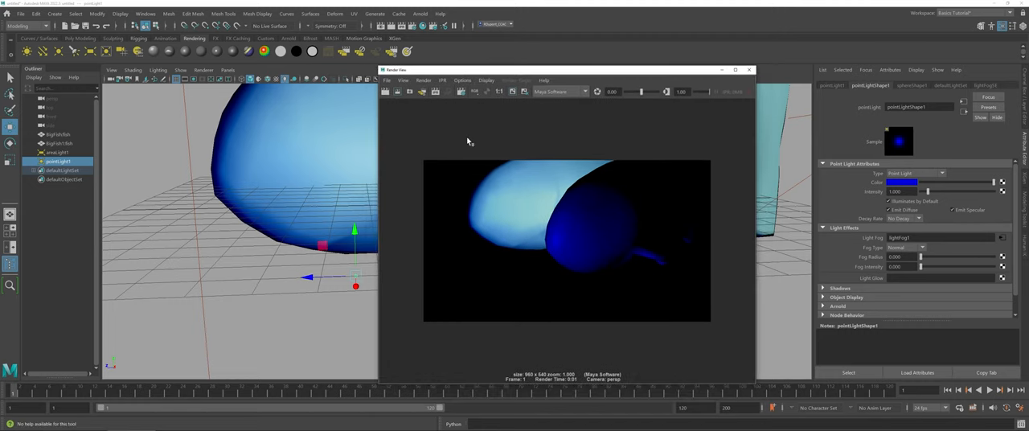
pyautogui.moveTo(717, 273)
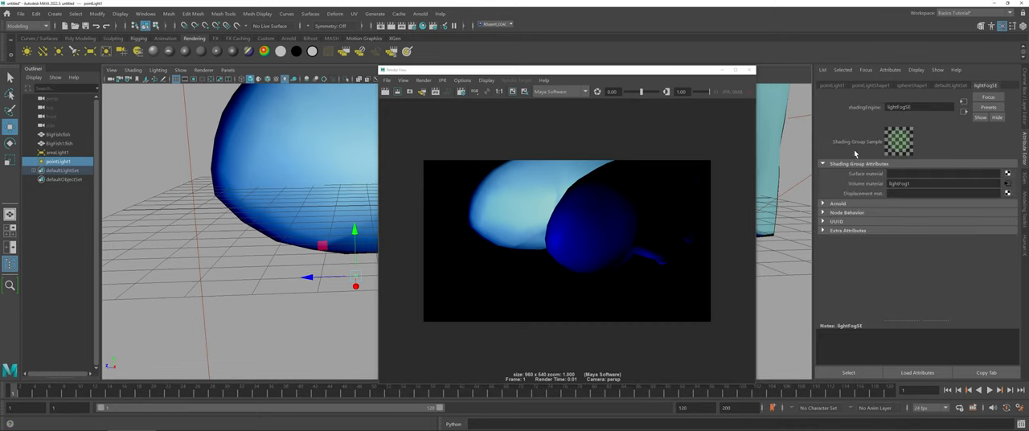
pyautogui.moveTo(885, 131)
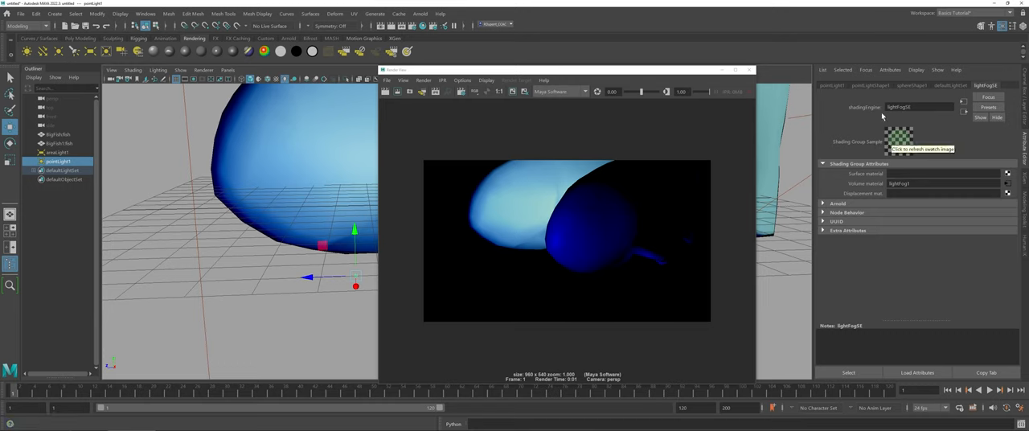
# Step: Raise the point light's Fog Intensity and re-render the fish in dark blue fog
pyautogui.click(869, 85)
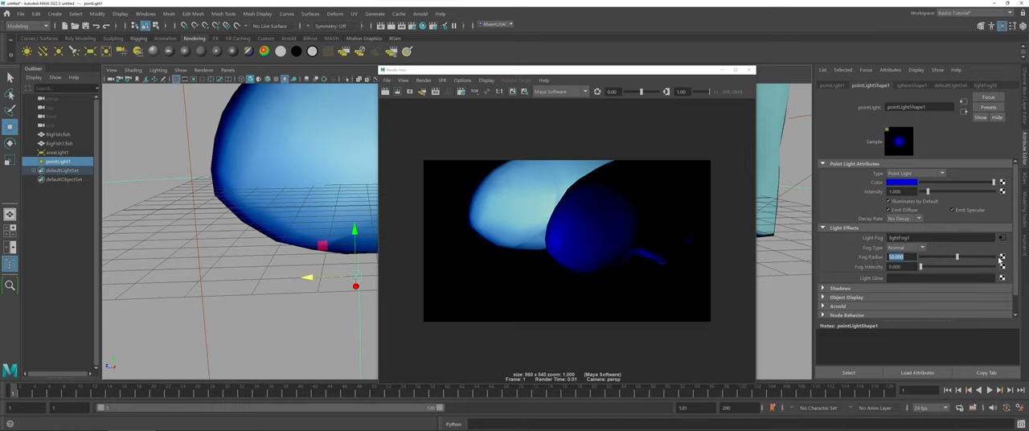
pyautogui.moveTo(926, 270)
pyautogui.write('50')
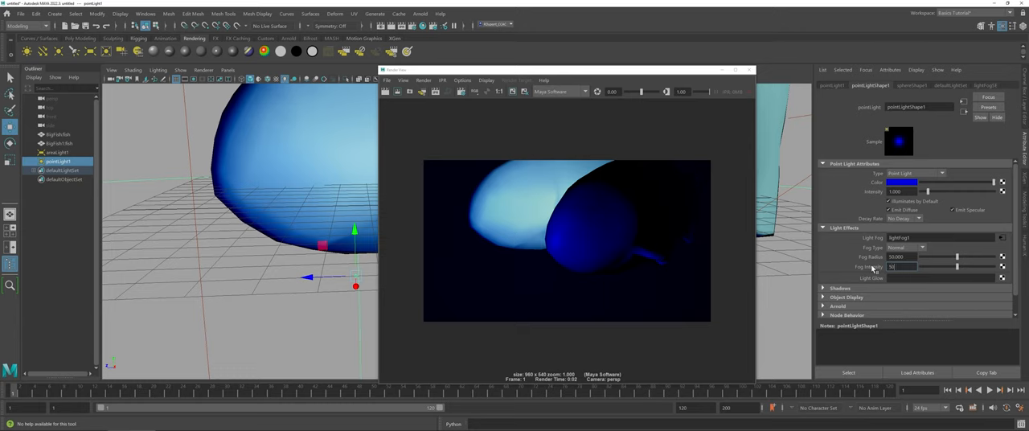
pyautogui.tripleClick(909, 267)
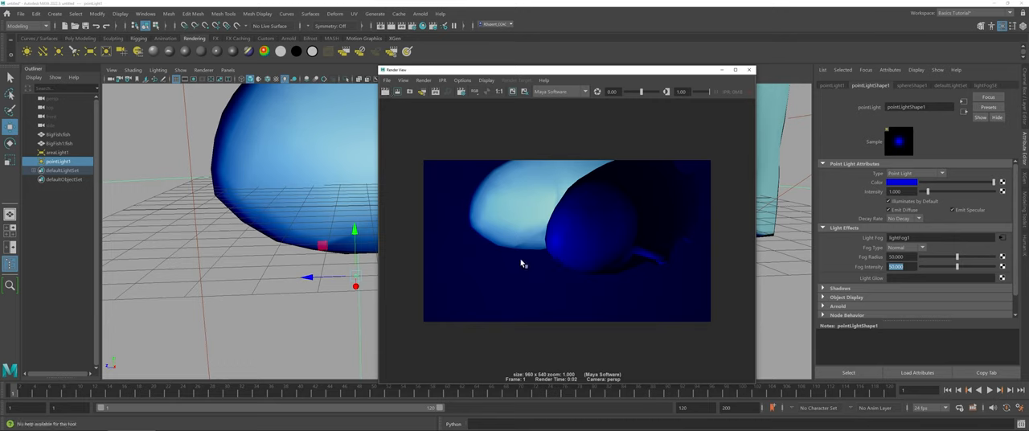
pyautogui.moveTo(506, 251)
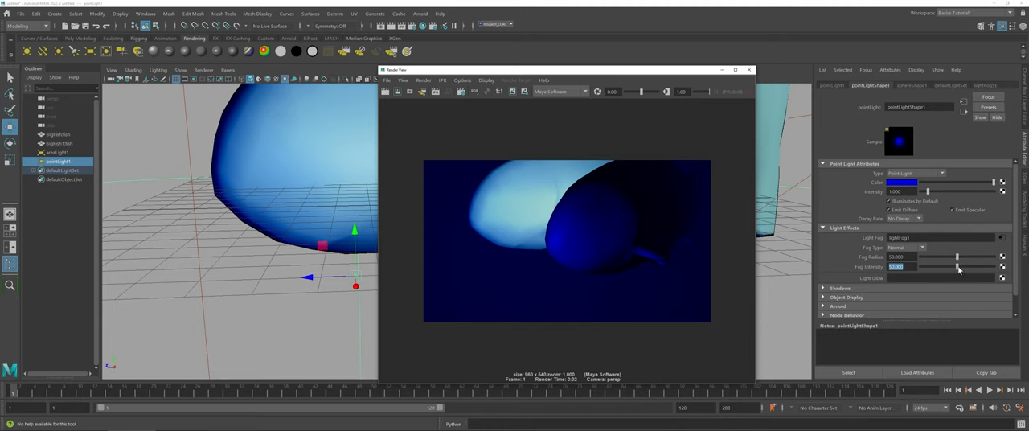
pyautogui.moveTo(930, 267); pyautogui.dragTo(989, 267)
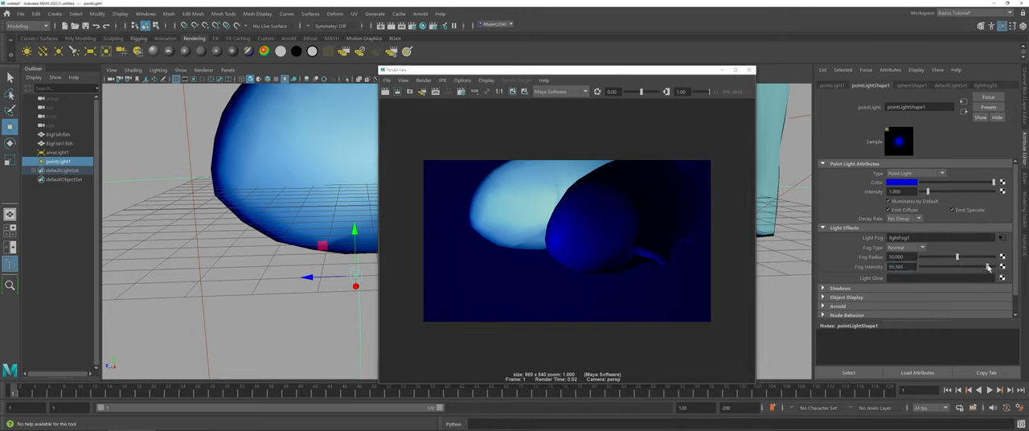
pyautogui.click(386, 90)
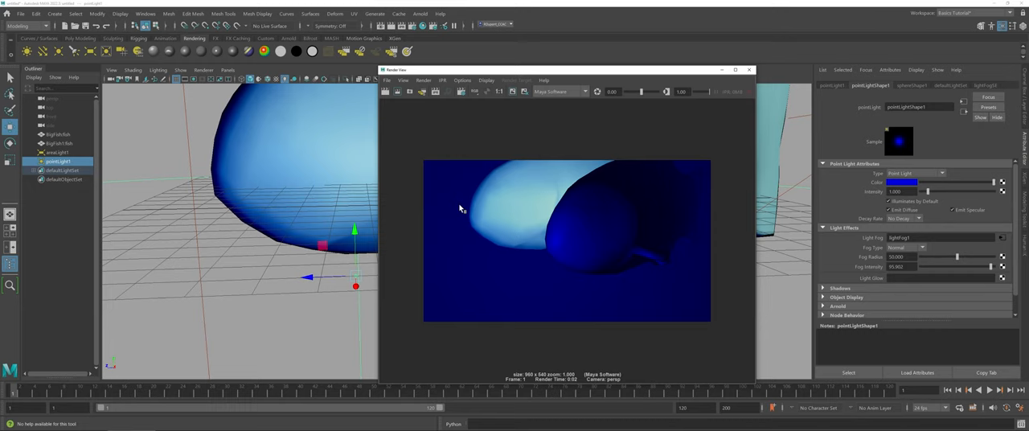
pyautogui.moveTo(474, 216)
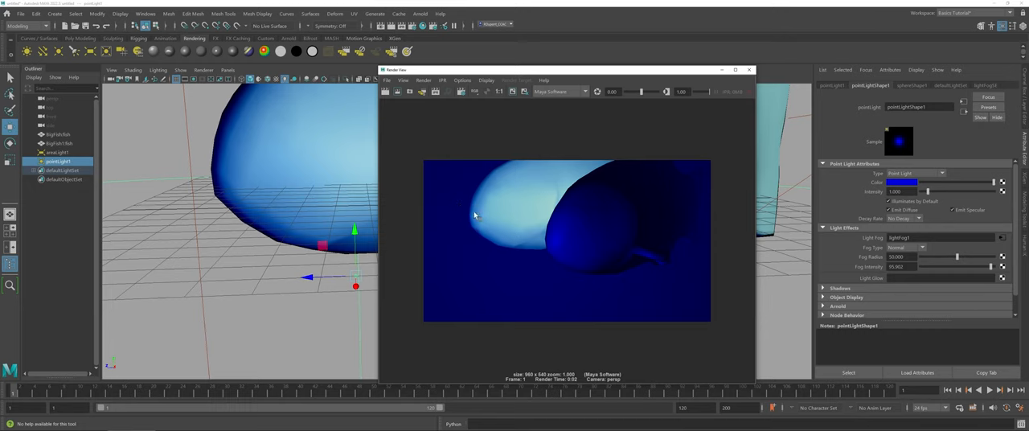
pyautogui.moveTo(502, 251)
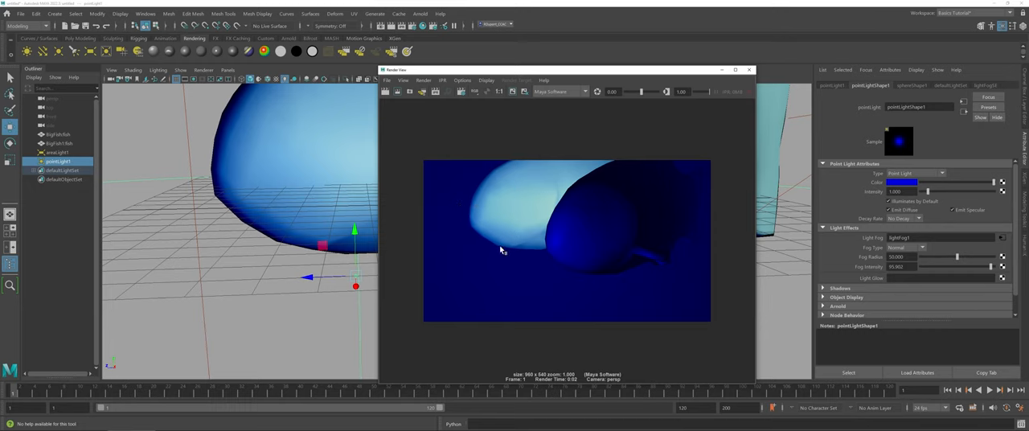
pyautogui.moveTo(691, 181)
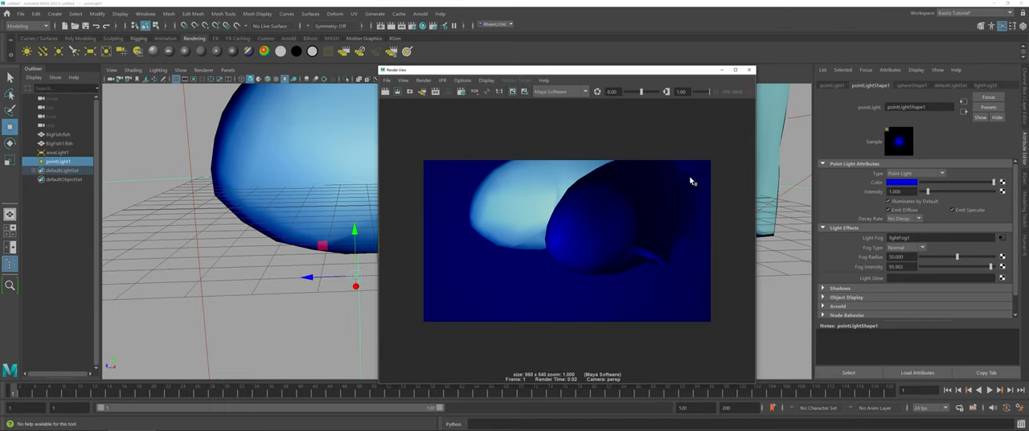
pyautogui.moveTo(695, 196)
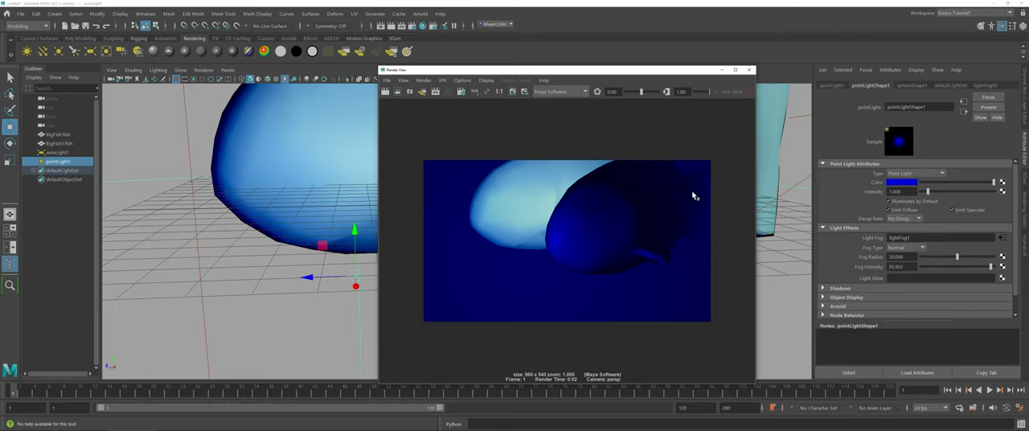
pyautogui.moveTo(695, 183)
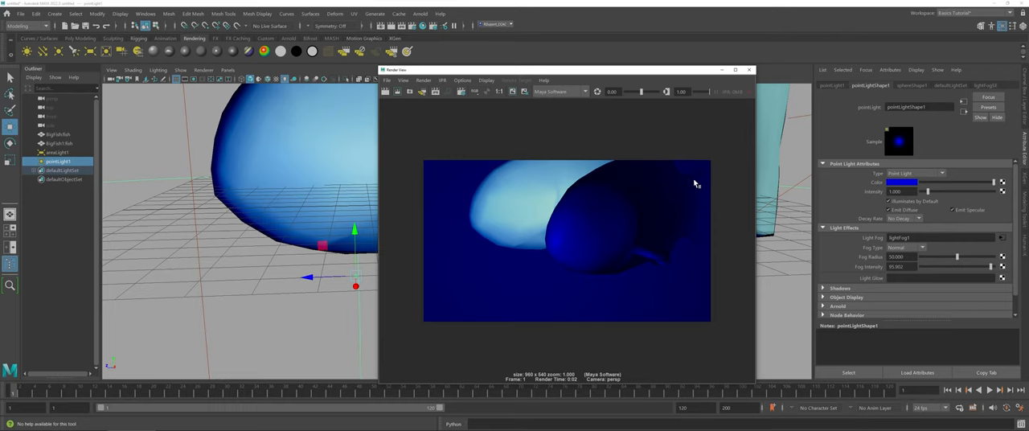
pyautogui.moveTo(669, 232)
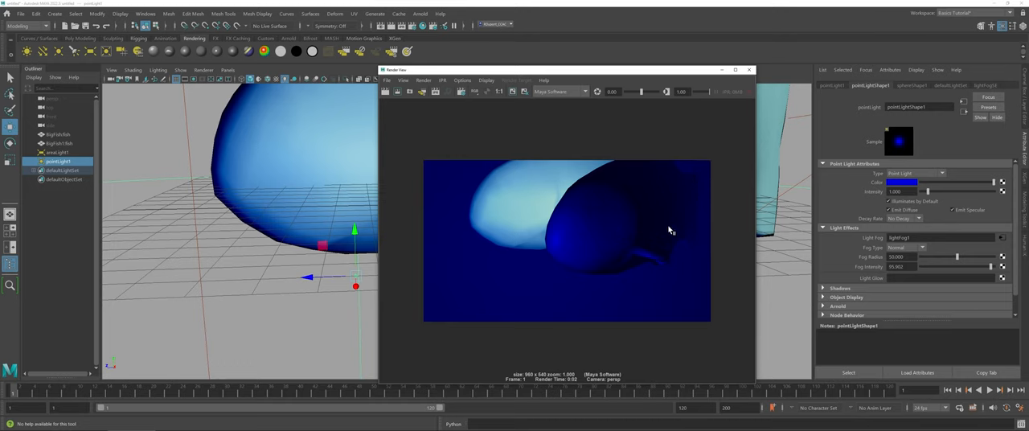
pyautogui.moveTo(647, 238)
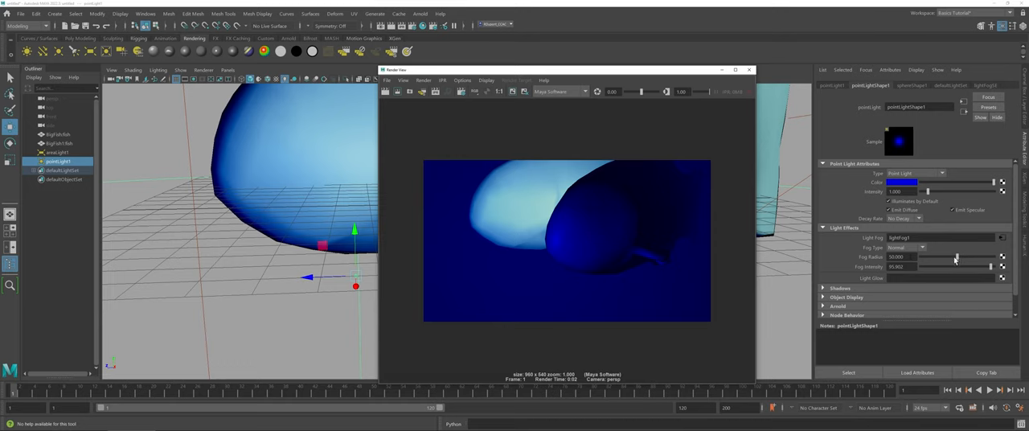
# Step: Adjust Fog Spread and Fog Intensity for a brighter blue render, then close Render View
pyautogui.moveTo(965, 257); pyautogui.dragTo(948, 257)
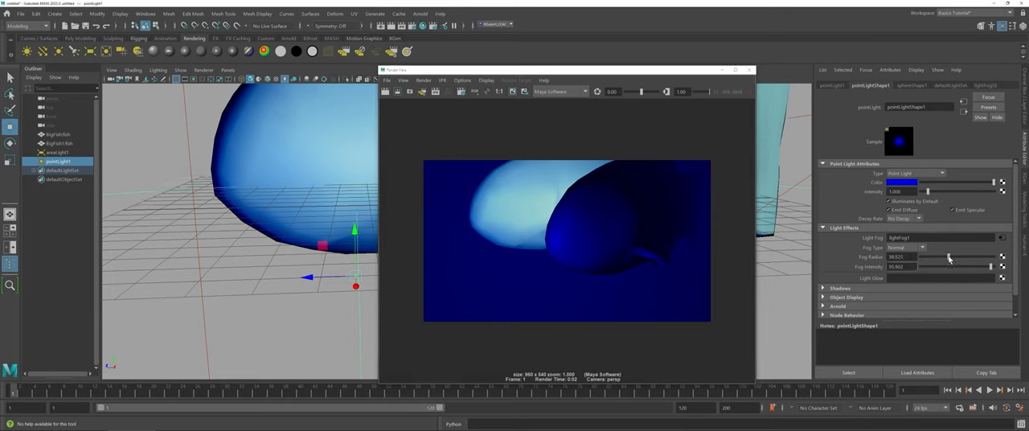
pyautogui.moveTo(949, 257); pyautogui.dragTo(941, 258)
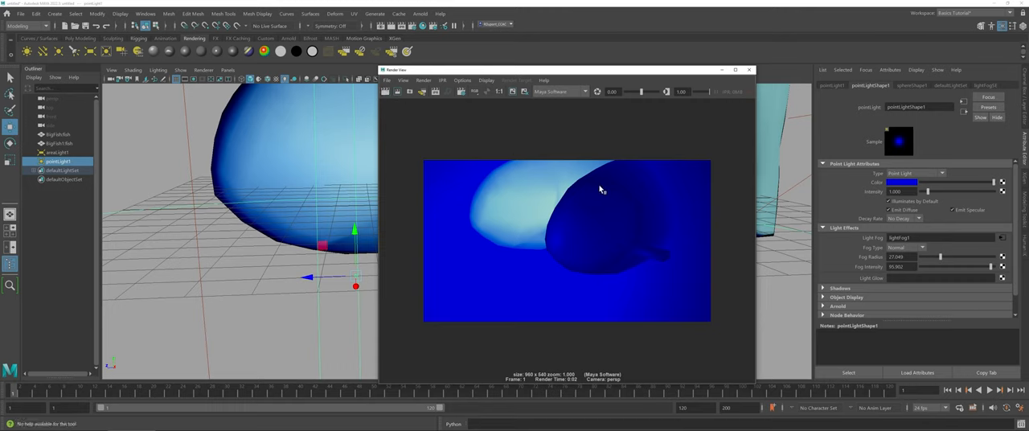
pyautogui.moveTo(657, 218)
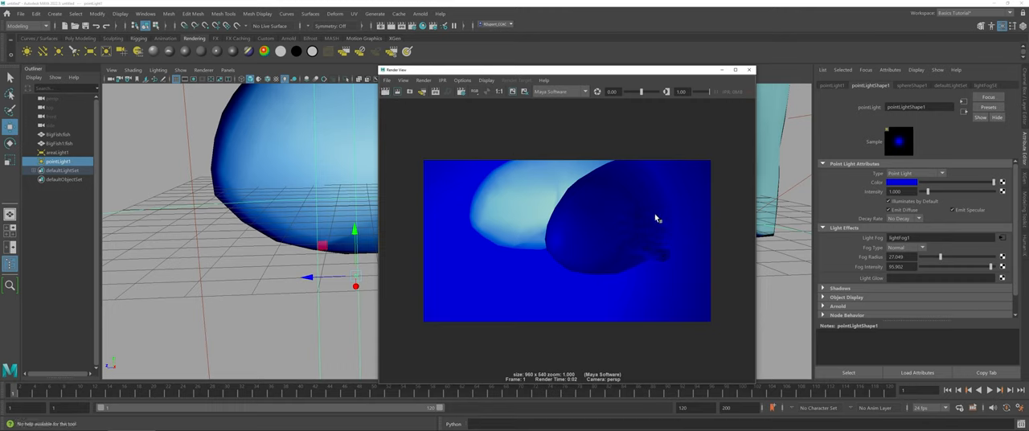
pyautogui.moveTo(666, 238)
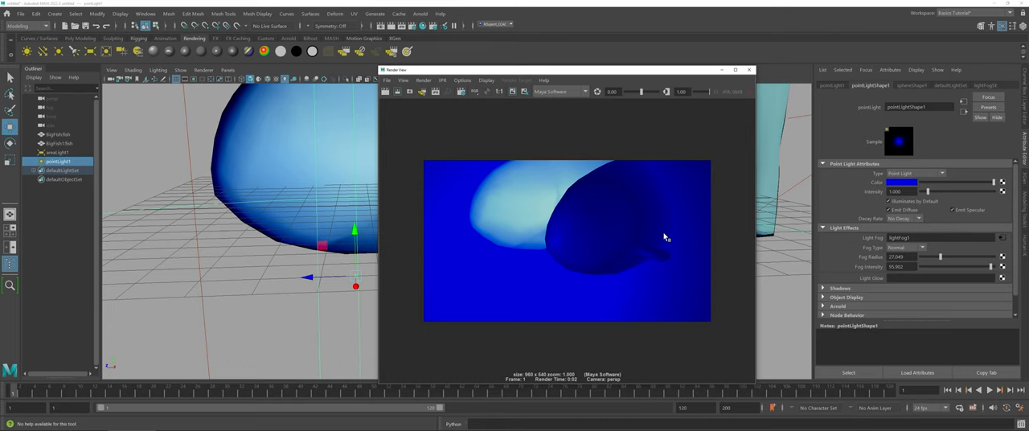
pyautogui.click(749, 69)
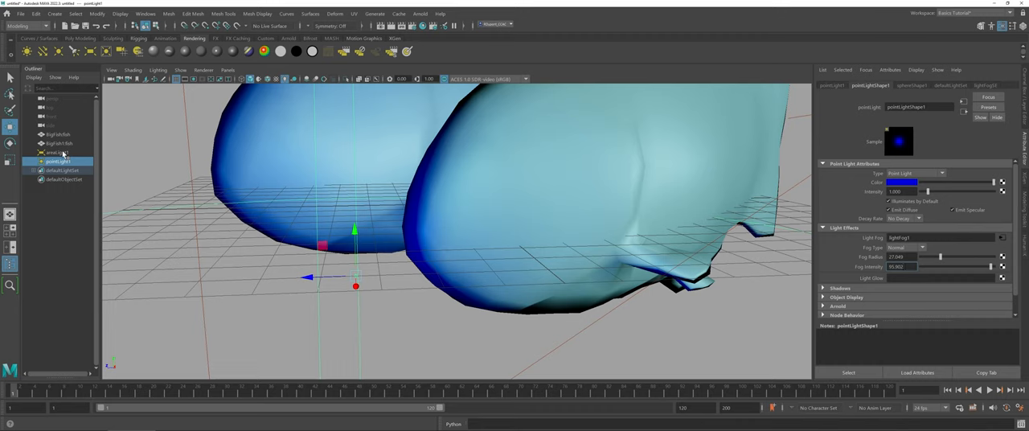
pyautogui.moveTo(56, 161)
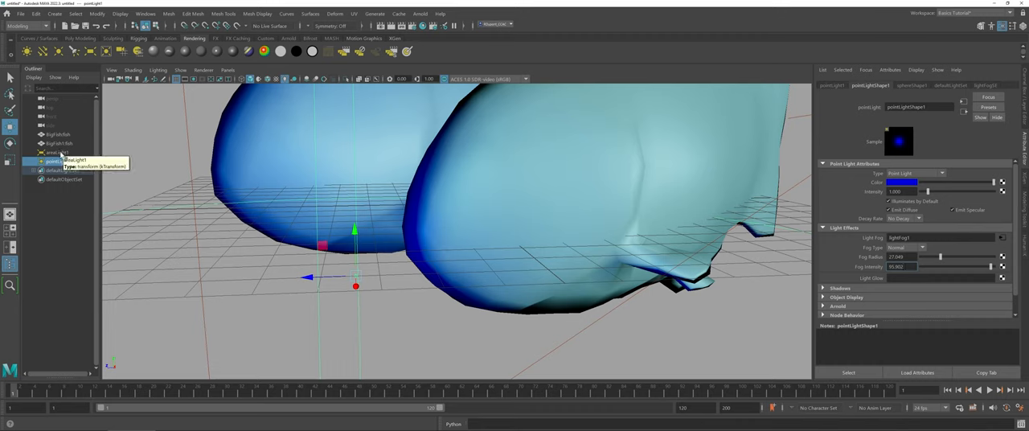
# Step: Select areaLight1, then the light fog sphere node to show its Render Sphere Attributes
pyautogui.click(58, 152)
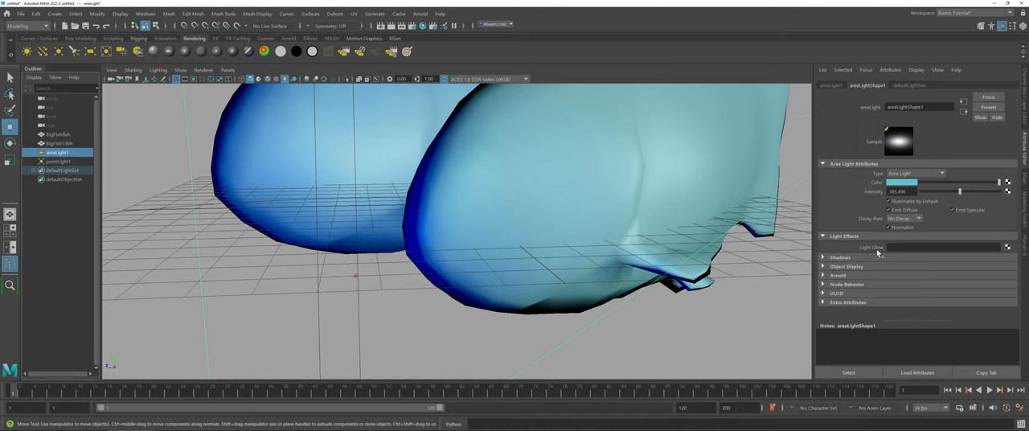
pyautogui.moveTo(754, 247)
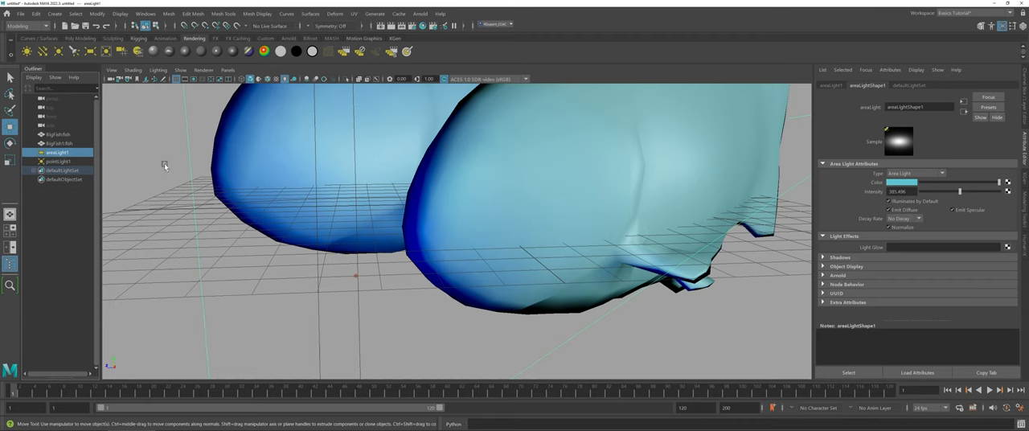
pyautogui.click(58, 161)
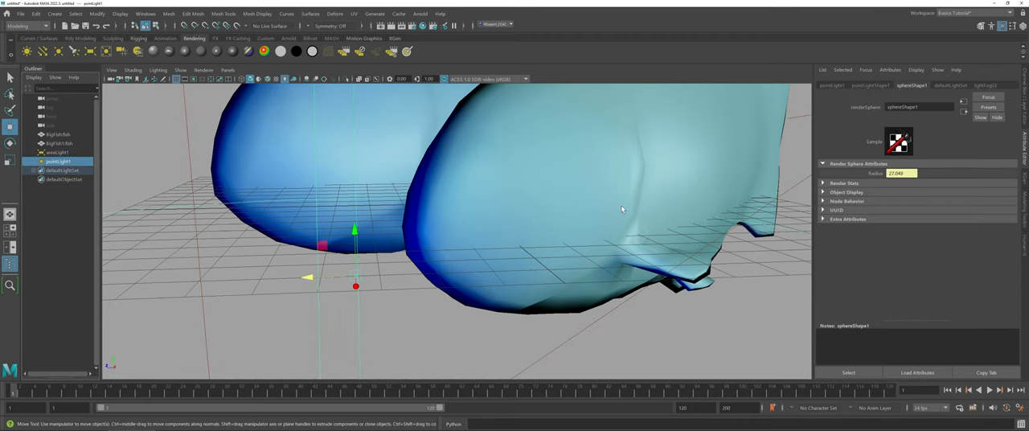
pyautogui.moveTo(881, 138)
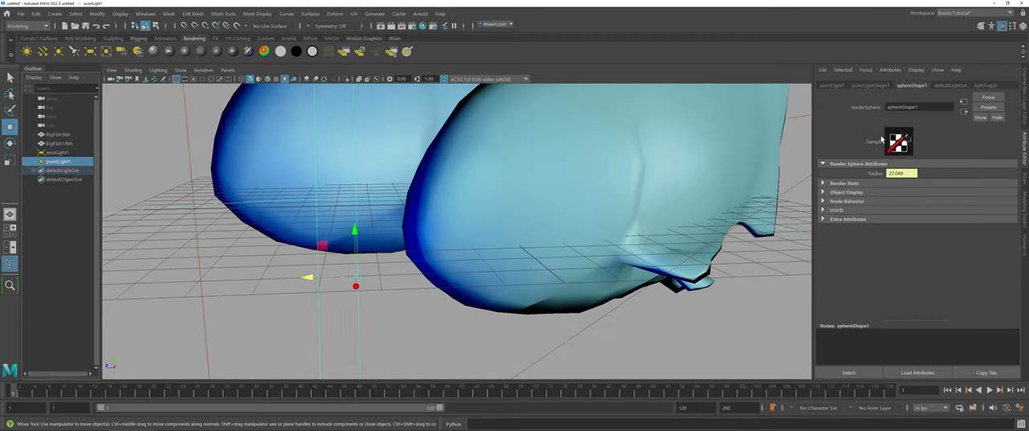
pyautogui.moveTo(630, 151)
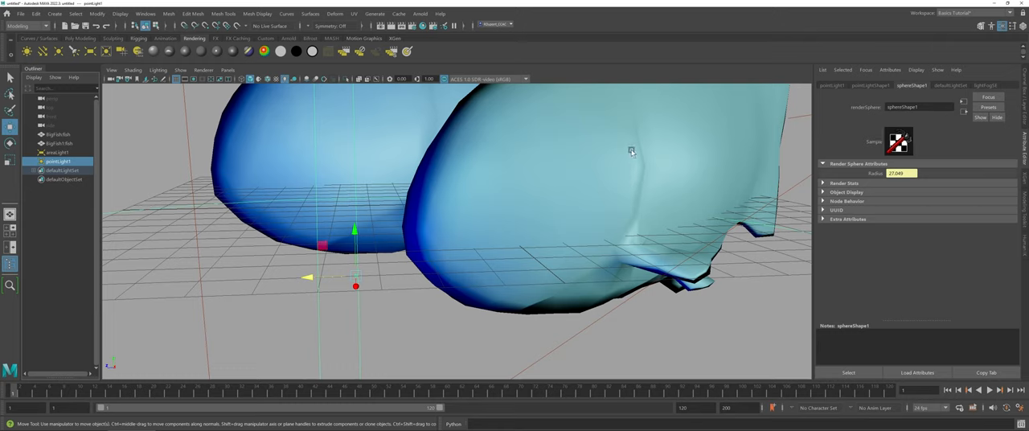
pyautogui.moveTo(513, 155)
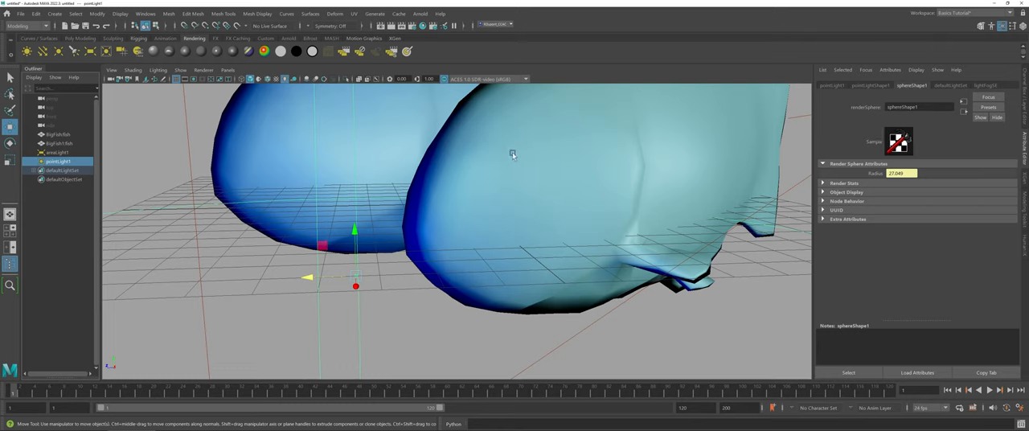